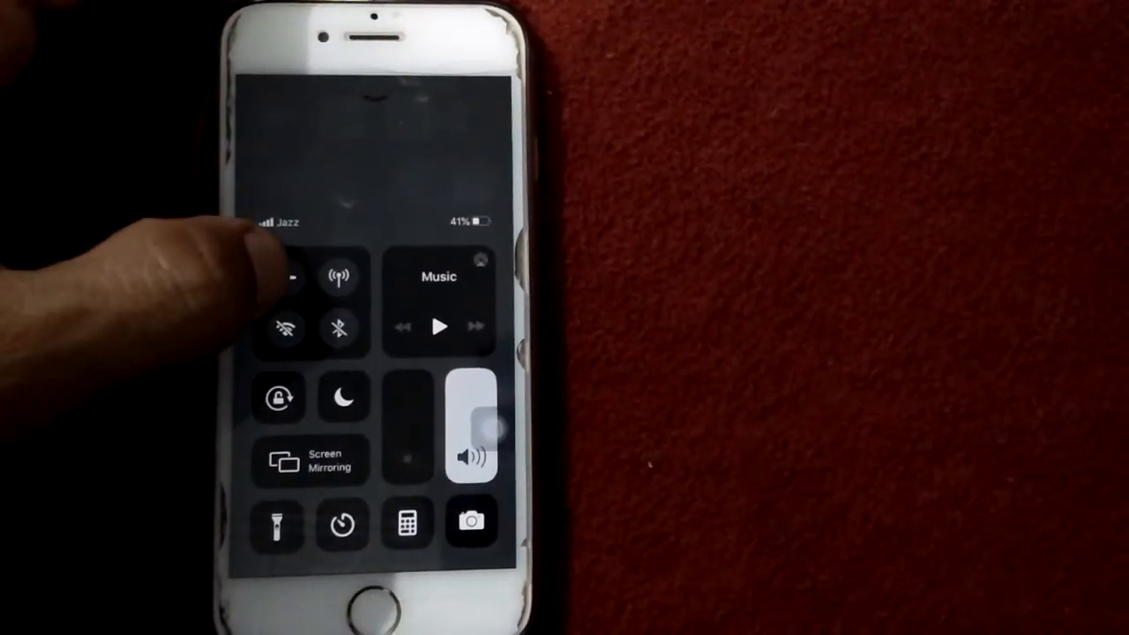
Dismiss Control Center to return to the main Settings page with Wi-Fi and Bluetooth off
left_click(293, 275)
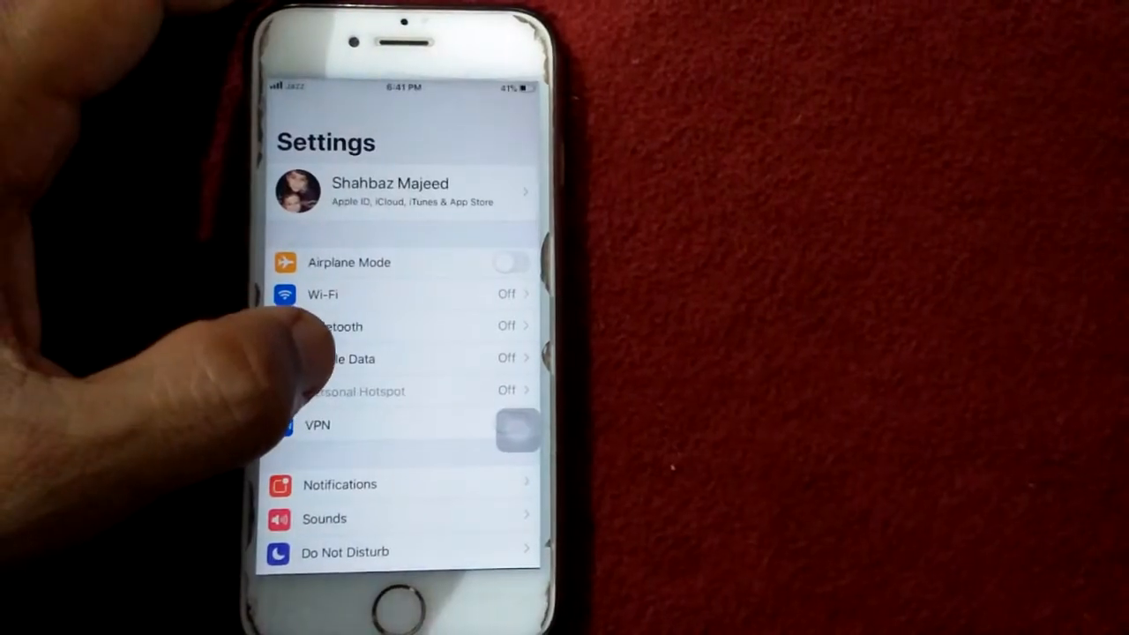
left_click(342, 358)
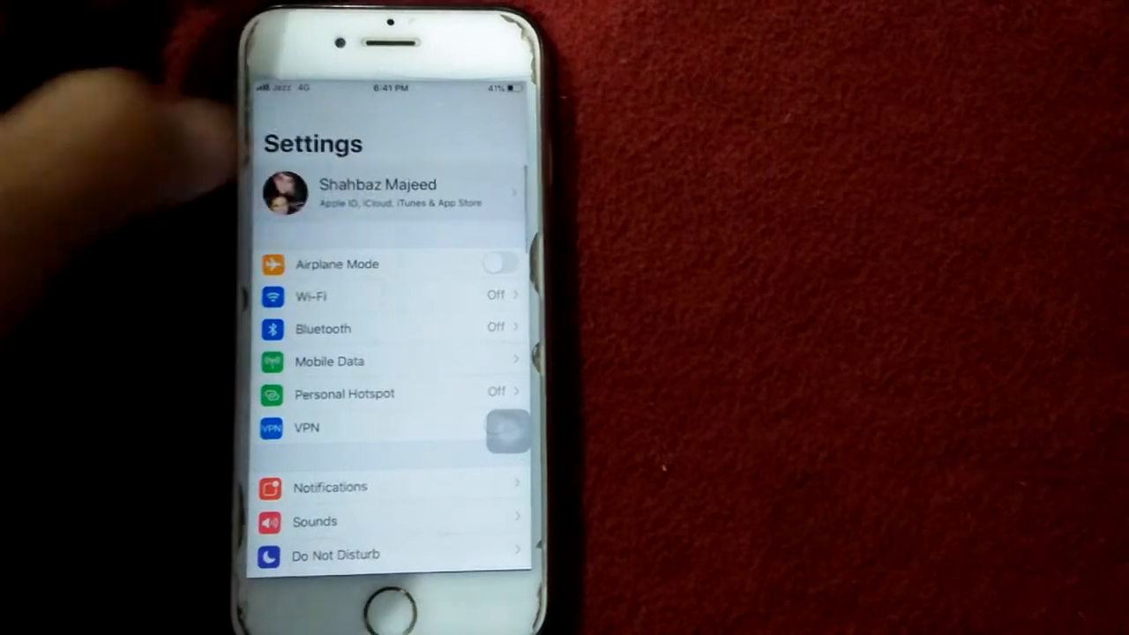
View the Apple ID Change Password form under Password & Security, then back out
left_click(377, 193)
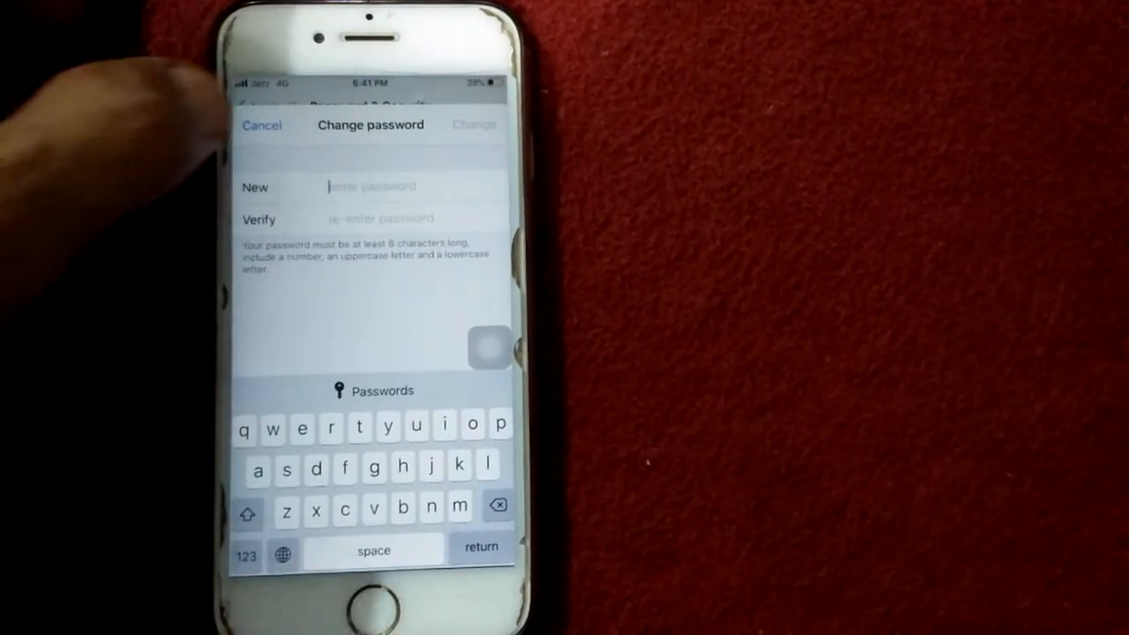
left_click(261, 124)
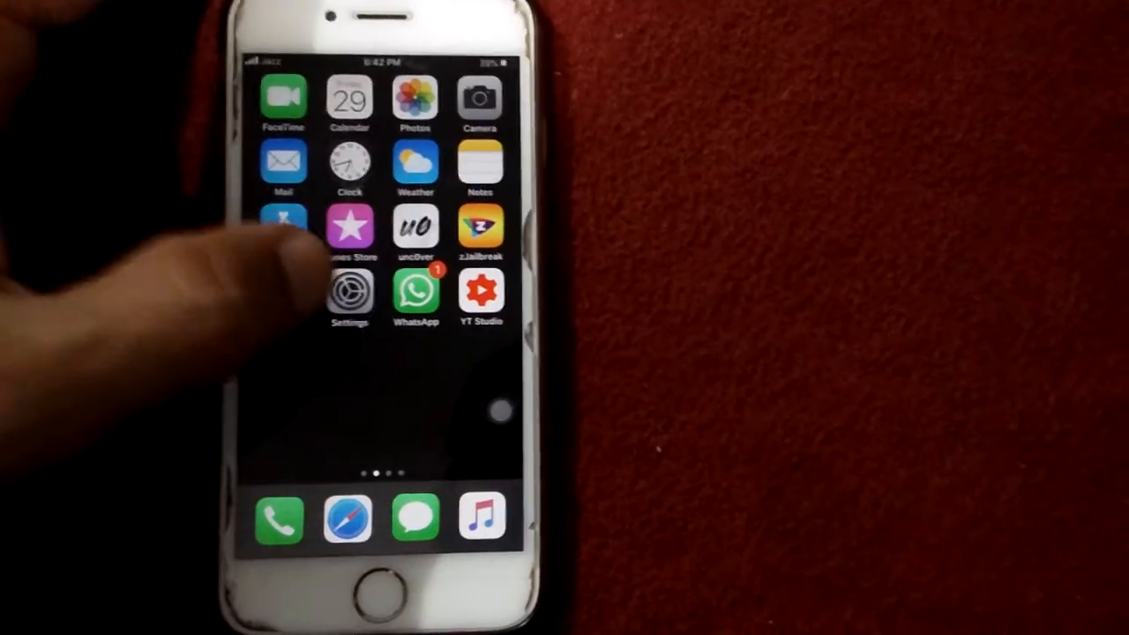
left_click(349, 293)
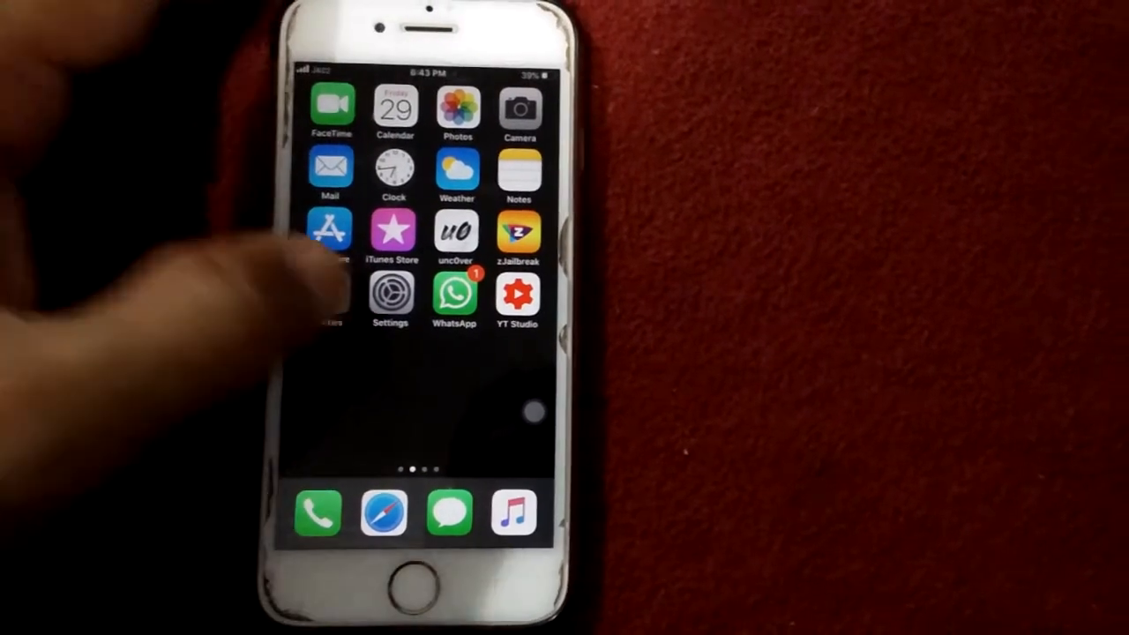
left_click(391, 300)
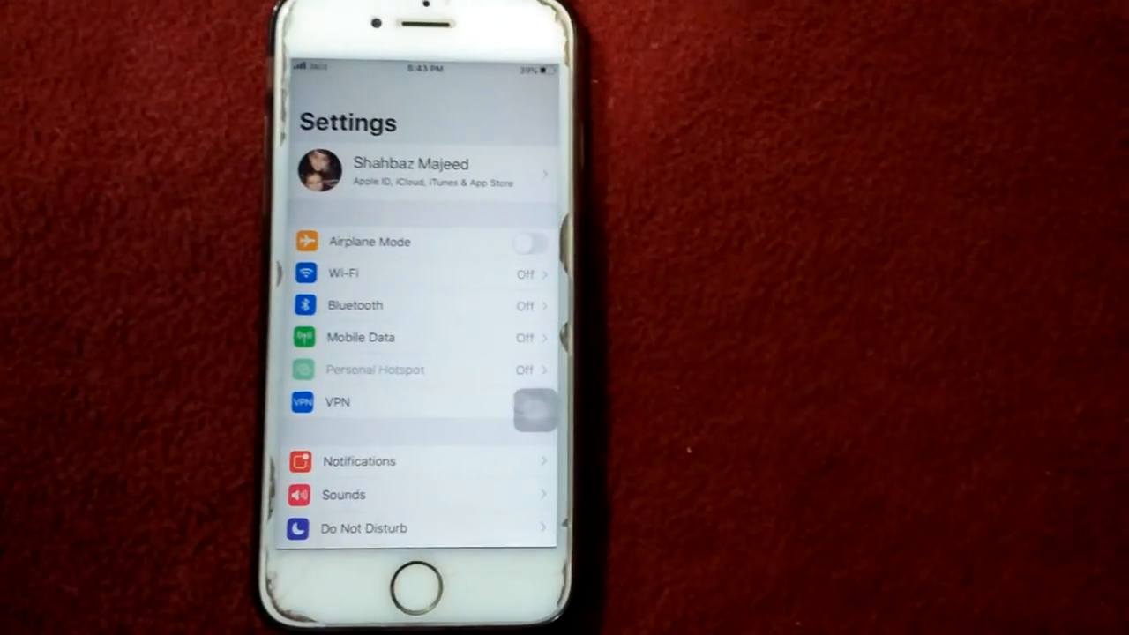
left_click(416, 586)
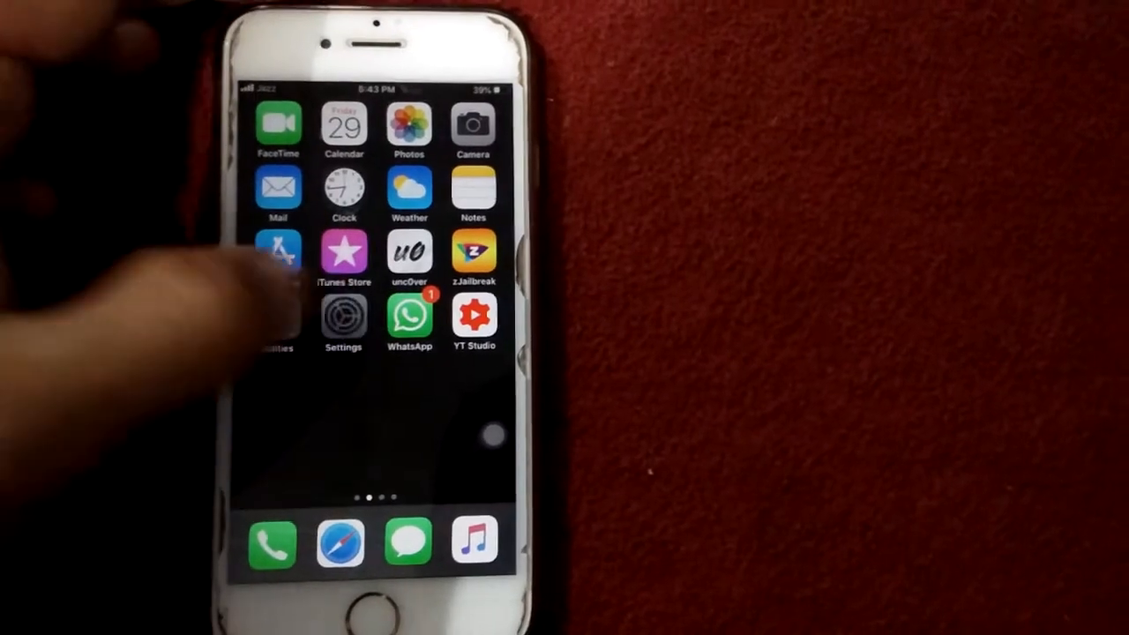
Review General > Reset options, then start Software Update checking for updates
left_click(342, 316)
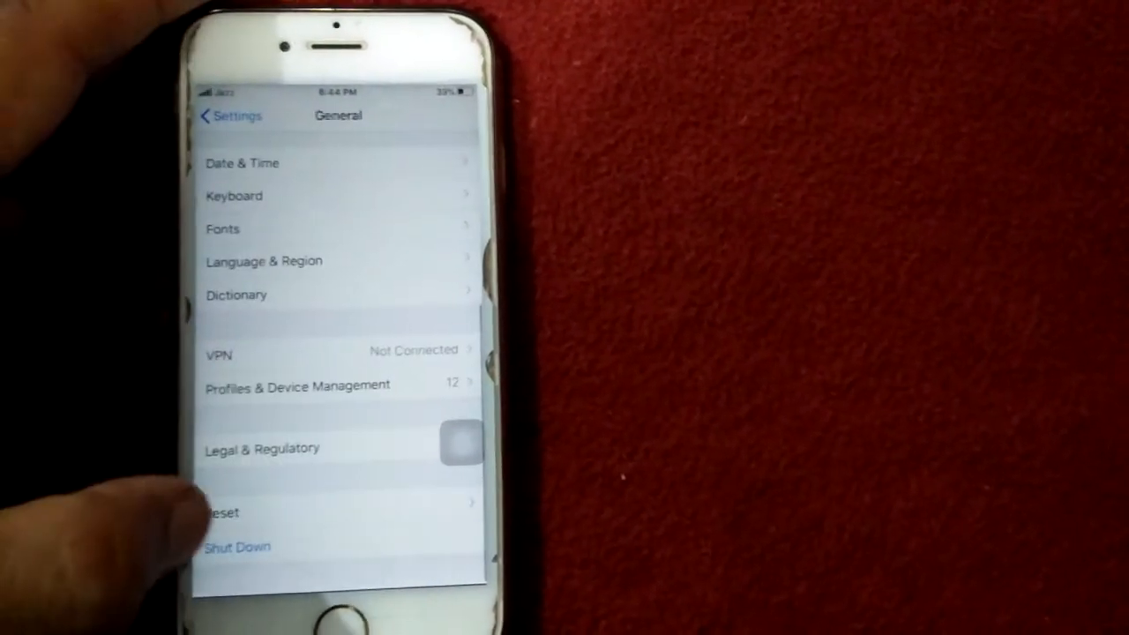
left_click(222, 511)
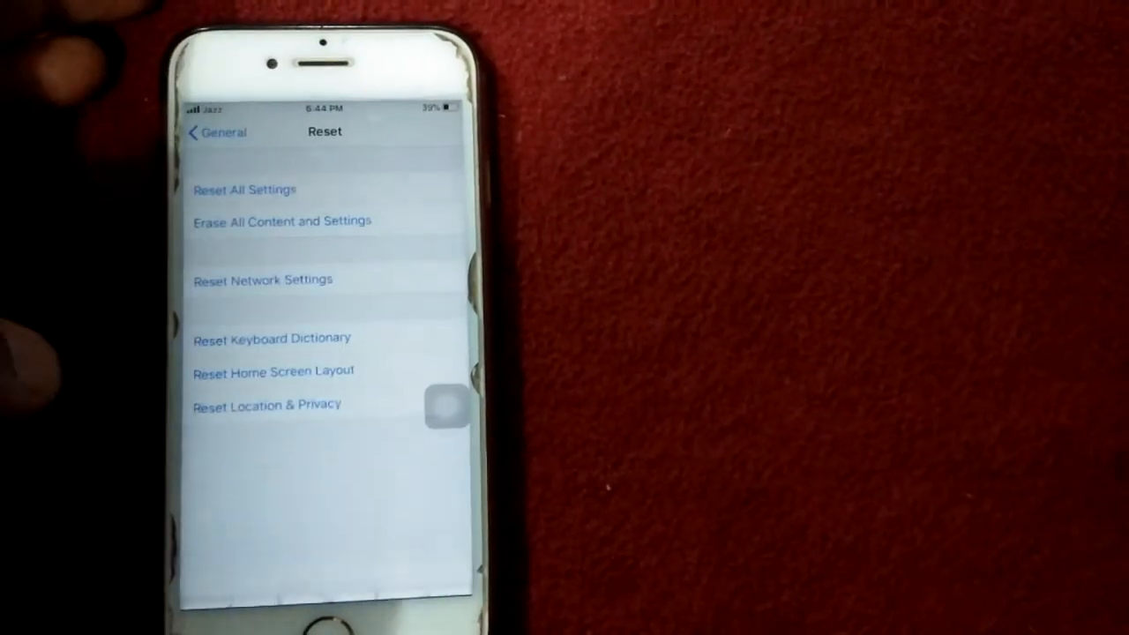
left_click(243, 188)
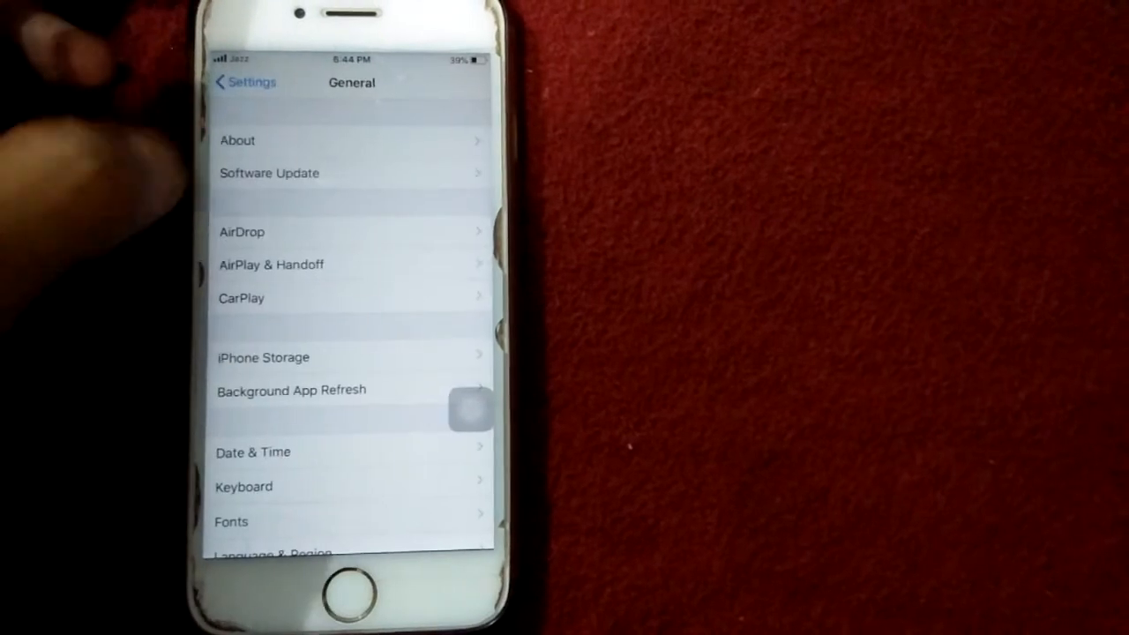
left_click(268, 173)
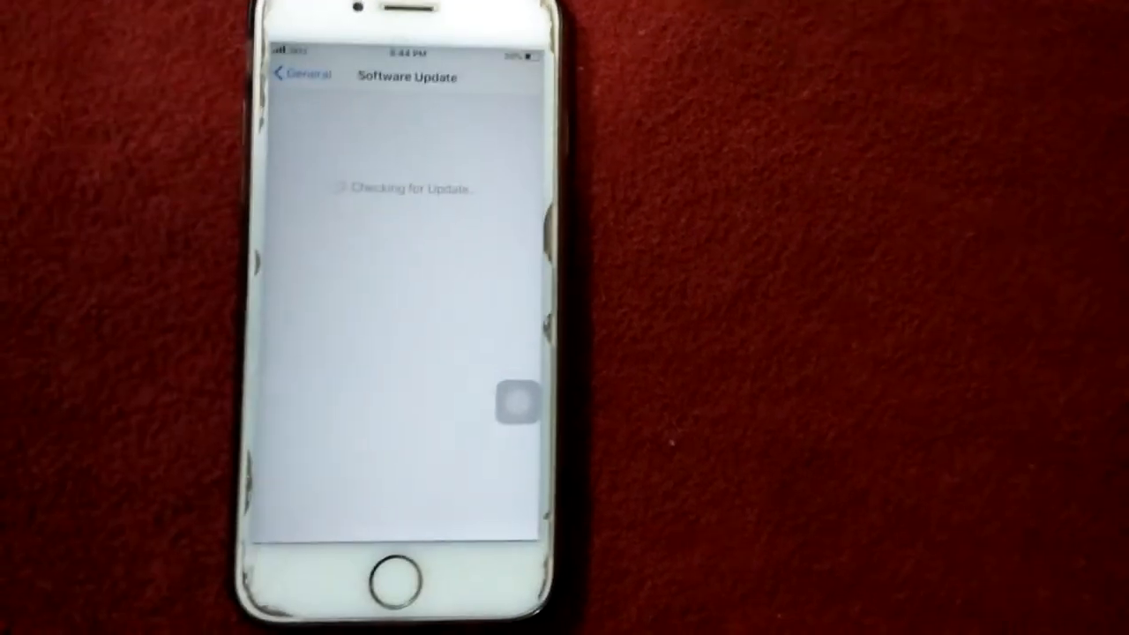